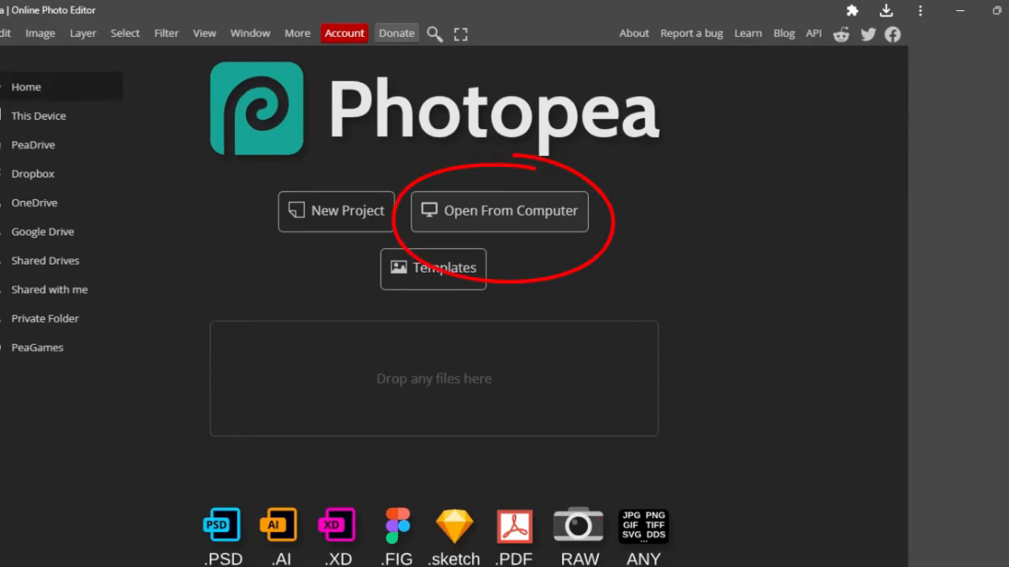
Open the Grinch tumbler design IMG_9059.psd from the computer
{"action": "left_click", "coordinate": [498, 211]}
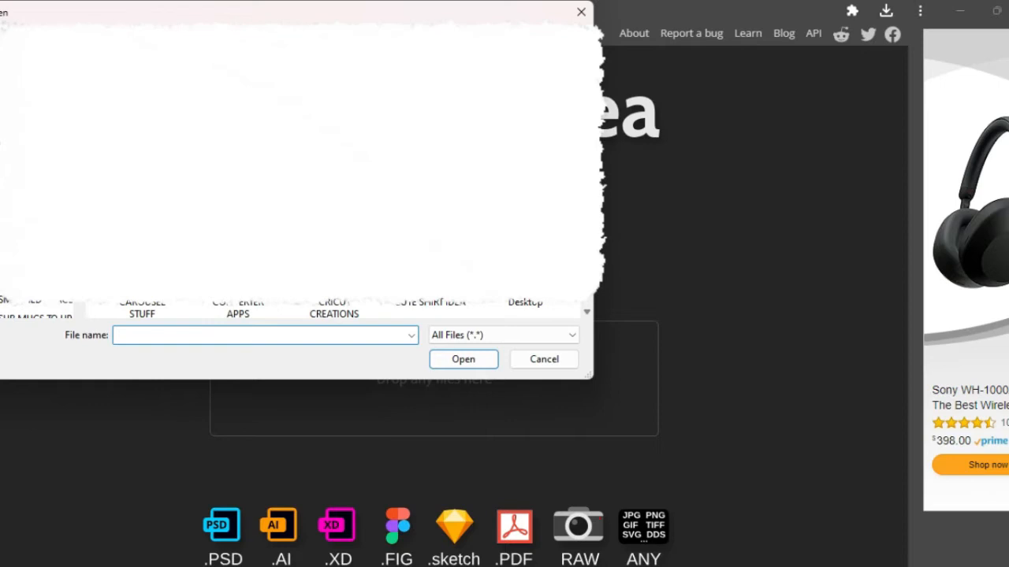
{"action": "left_click", "coordinate": [464, 360]}
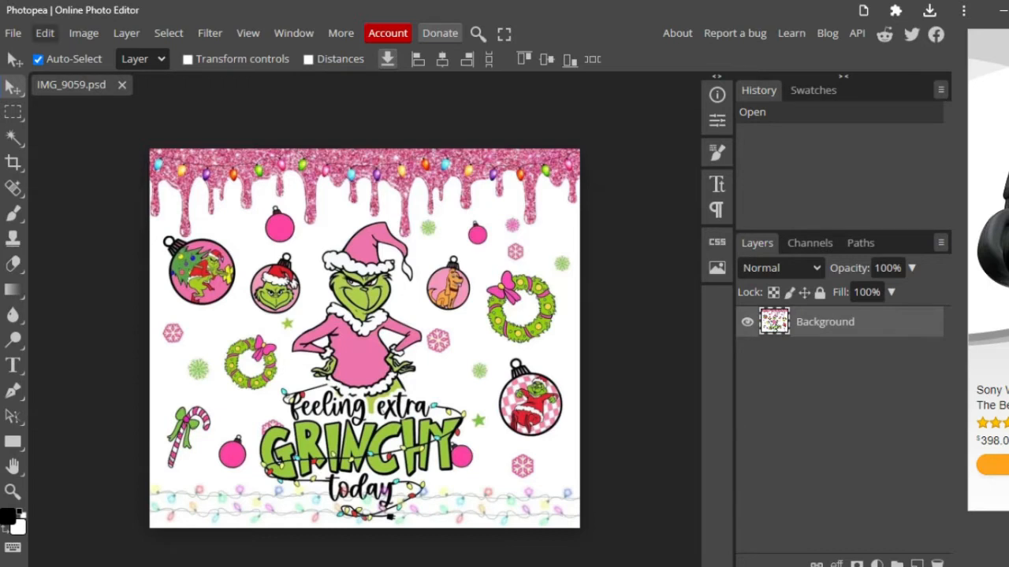
Export the design via Save for web as SVG named 'lgrind' and confirm the download
{"action": "left_click", "coordinate": [13, 33]}
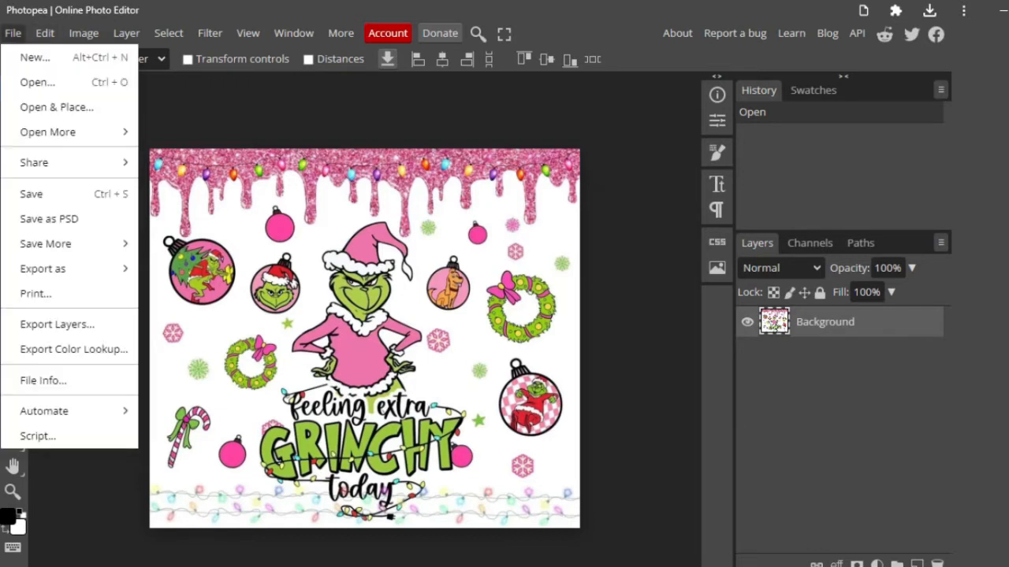
{"action": "left_click", "coordinate": [43, 268]}
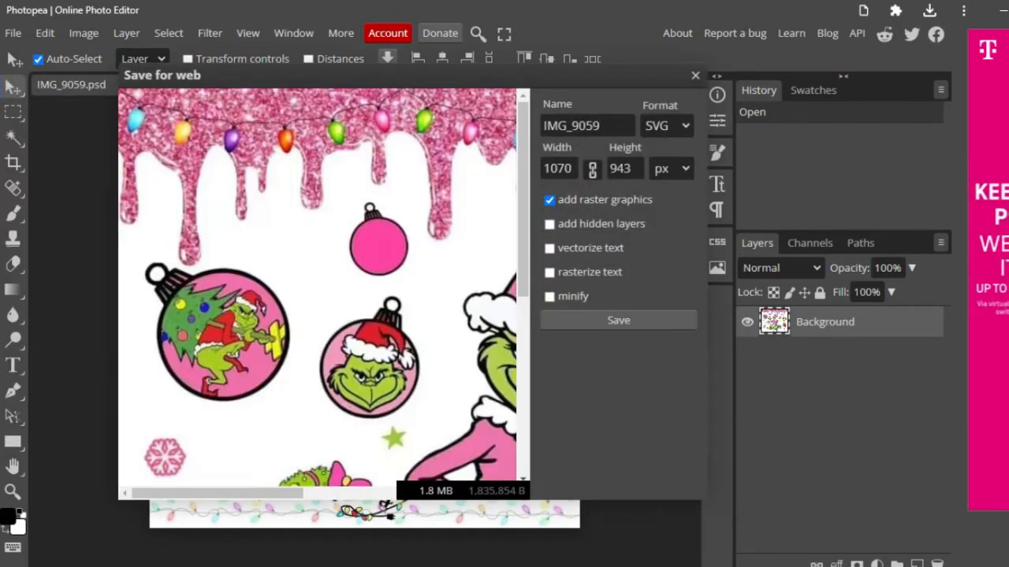
{"action": "left_click", "coordinate": [586, 126]}
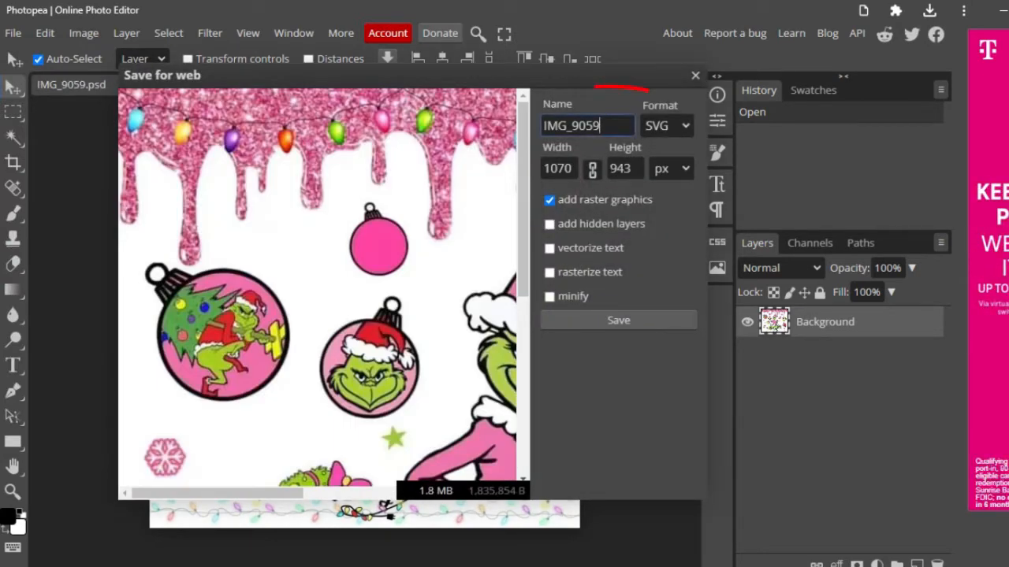
{"action": "type", "text": "lg"}
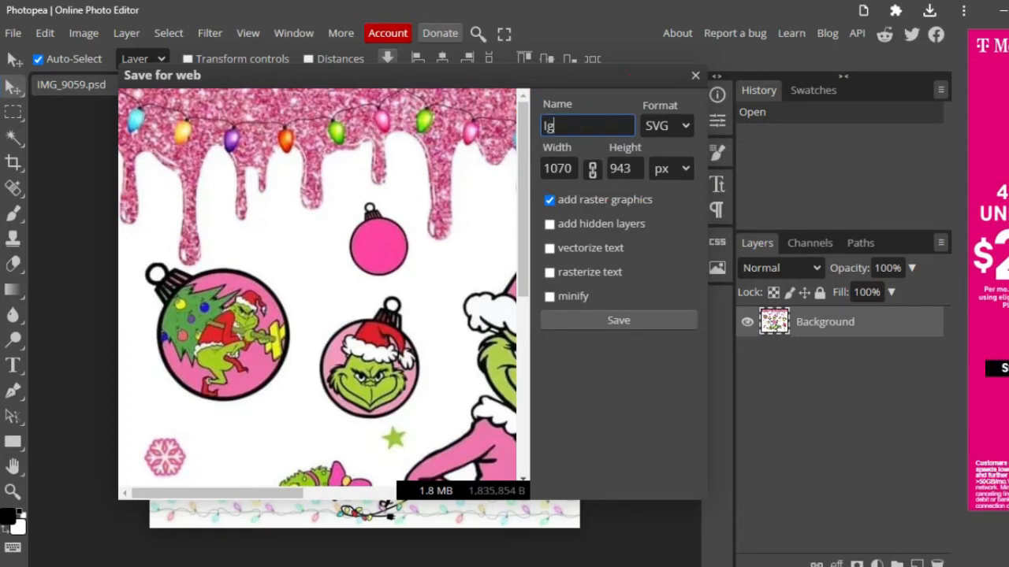
{"action": "type", "text": "rind"}
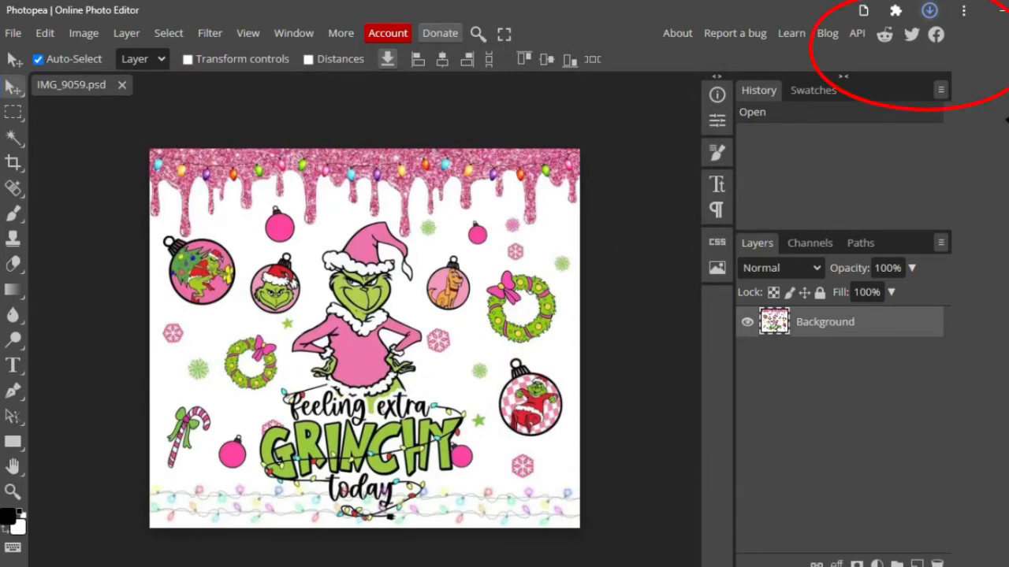
{"action": "left_click", "coordinate": [928, 10]}
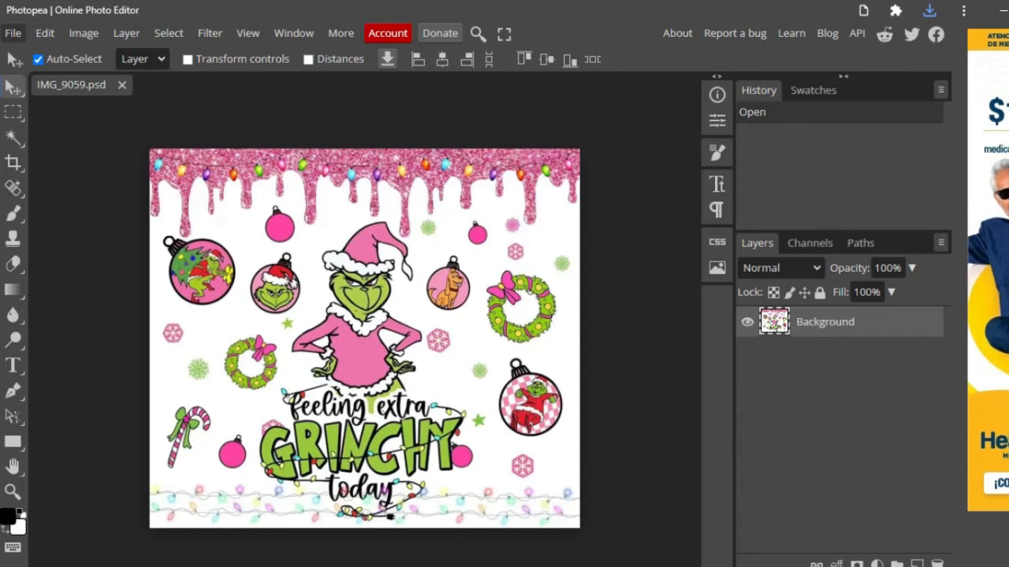
Open the exported lgrinch.svg as a second Photopea document
{"action": "left_click", "coordinate": [12, 33]}
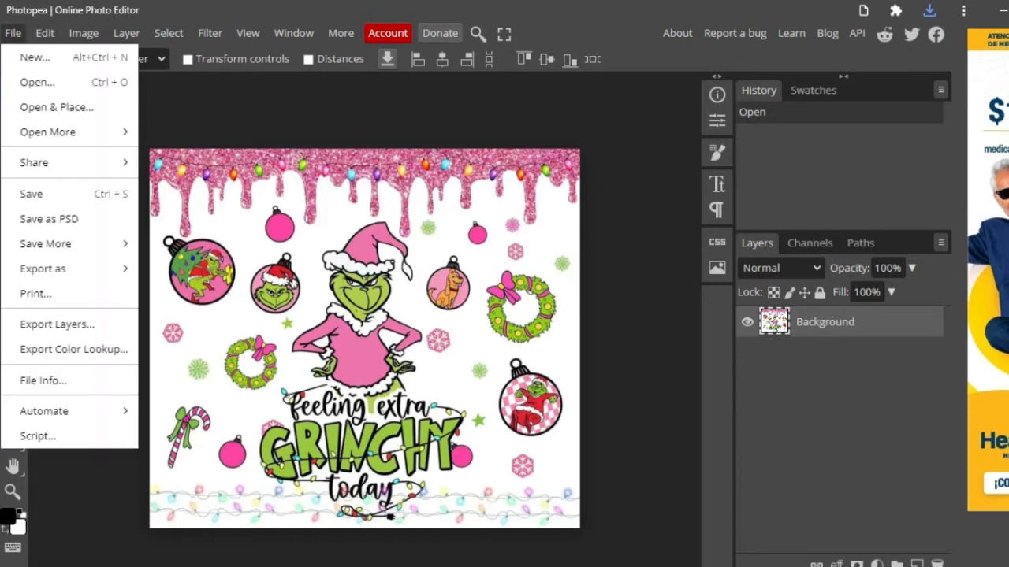
{"action": "mouse_move", "coordinate": [38, 82]}
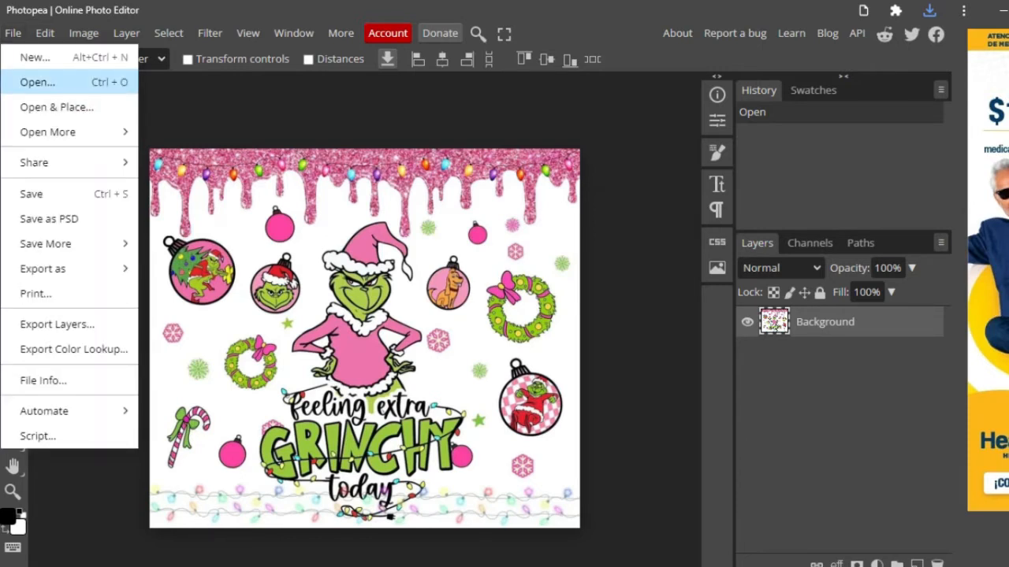
{"action": "left_click", "coordinate": [37, 82]}
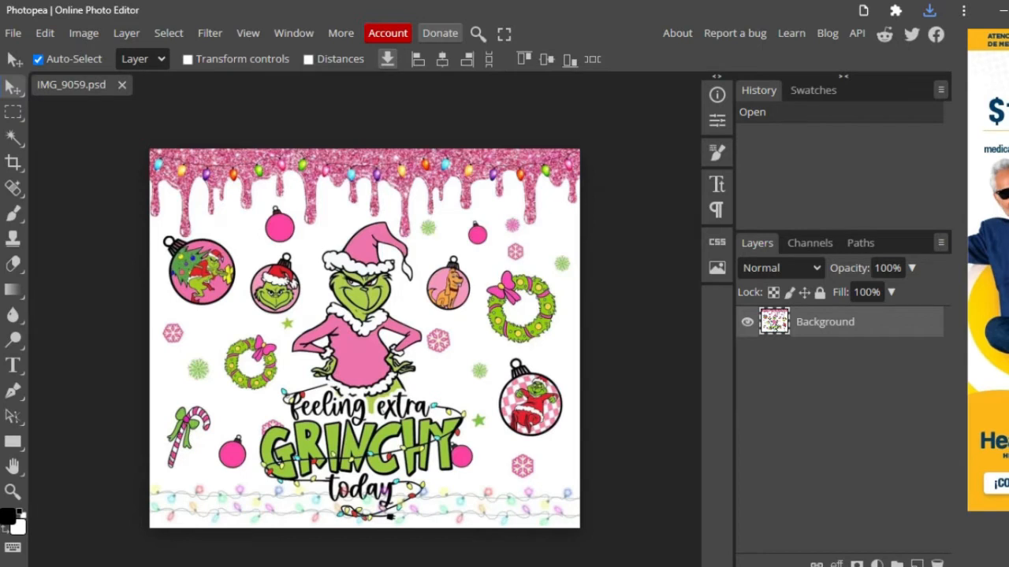
{"action": "left_click", "coordinate": [12, 32]}
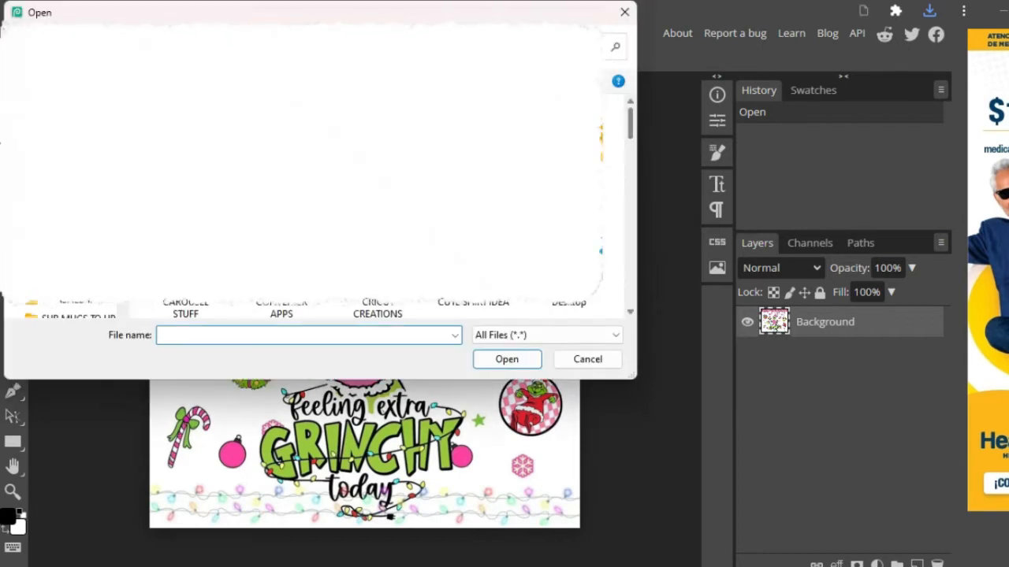
{"action": "scroll", "scroll_direction": "down", "scroll_amount": 3}
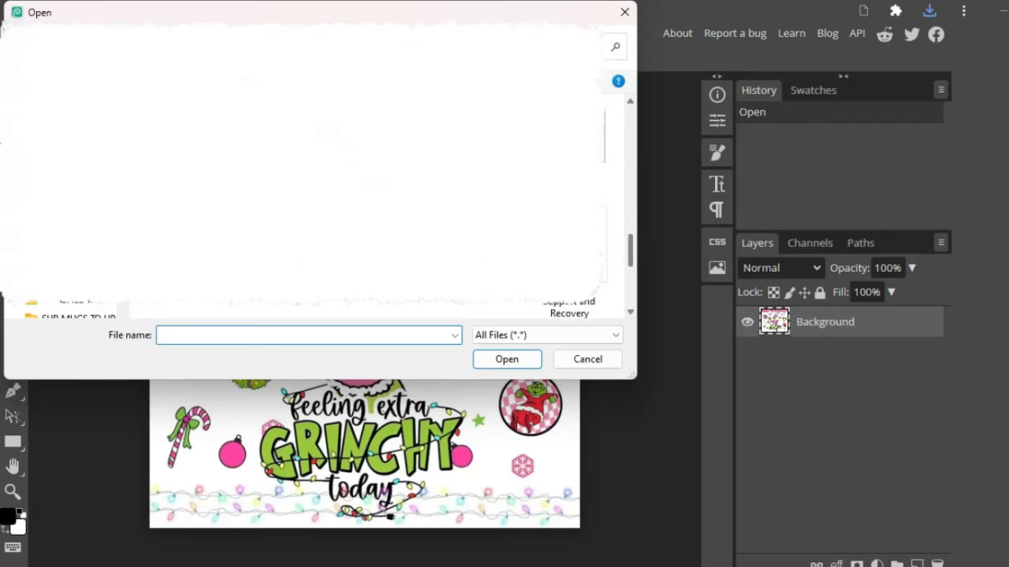
{"action": "type", "text": "lgrinch.svg"}
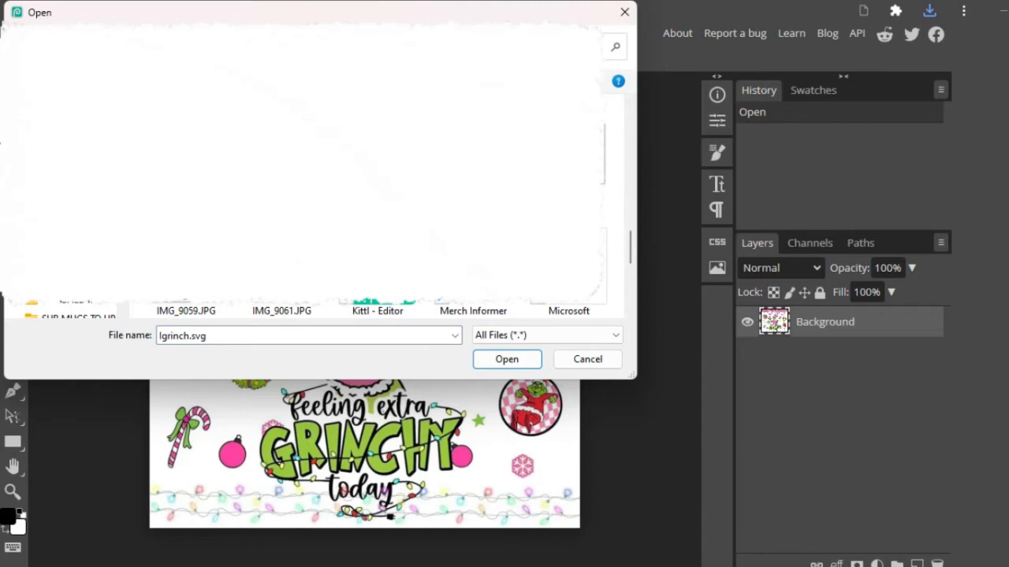
{"action": "left_click", "coordinate": [507, 360]}
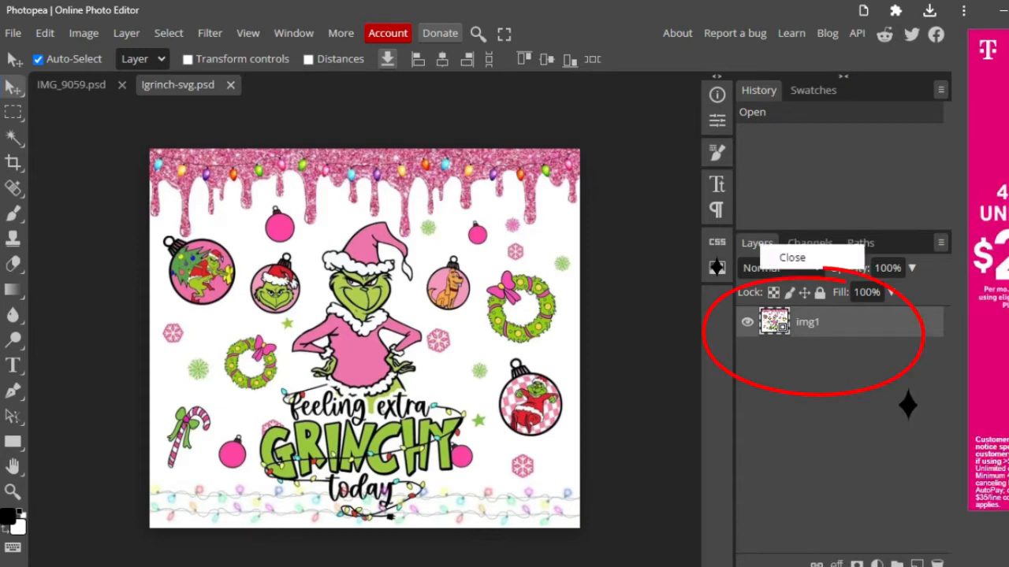
Rasterize the img1 layer and select the 'feeling extra GRINCHY today' text to clear it
{"action": "right_click", "coordinate": [807, 321]}
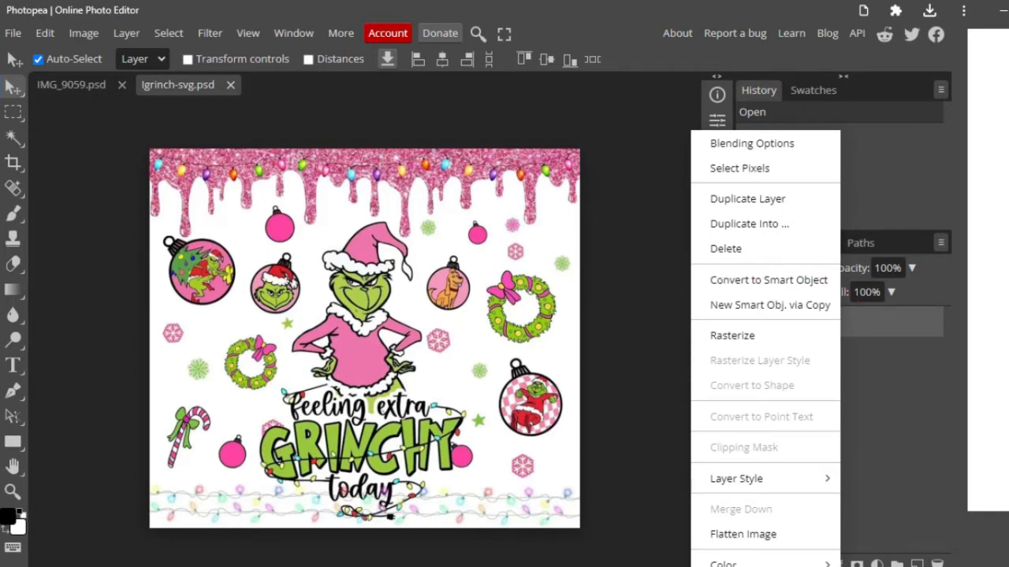
{"action": "left_click", "coordinate": [731, 334]}
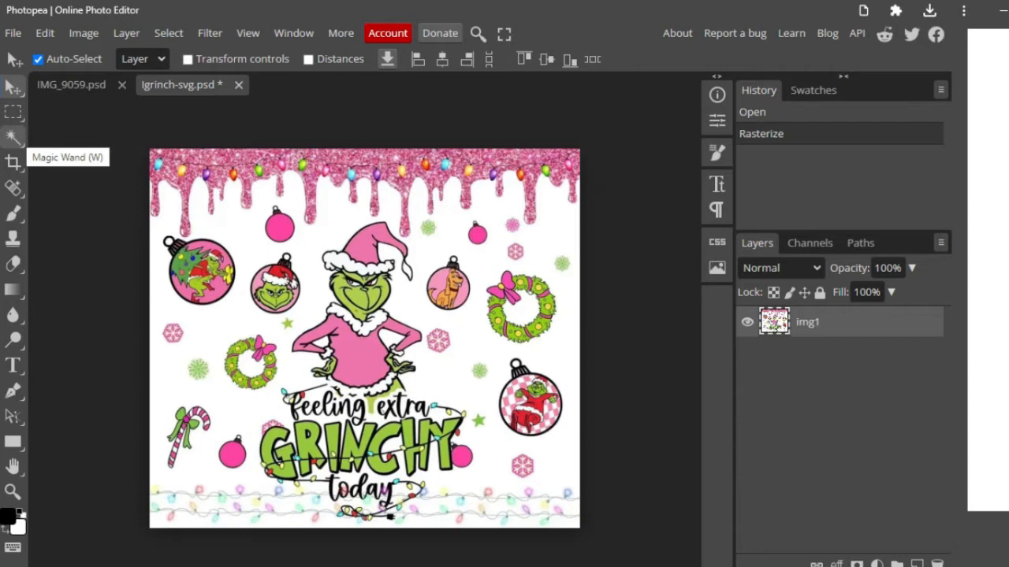
{"action": "left_click", "coordinate": [12, 139]}
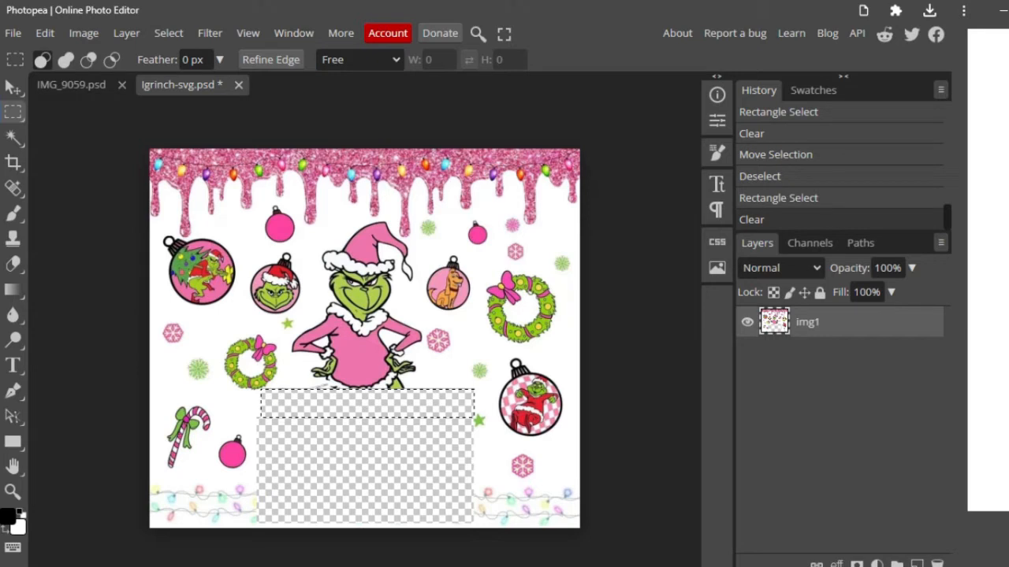
Export the edited Grinch image as a PNG named 'Gr', then return to the Canva tab
{"action": "left_click", "coordinate": [13, 33]}
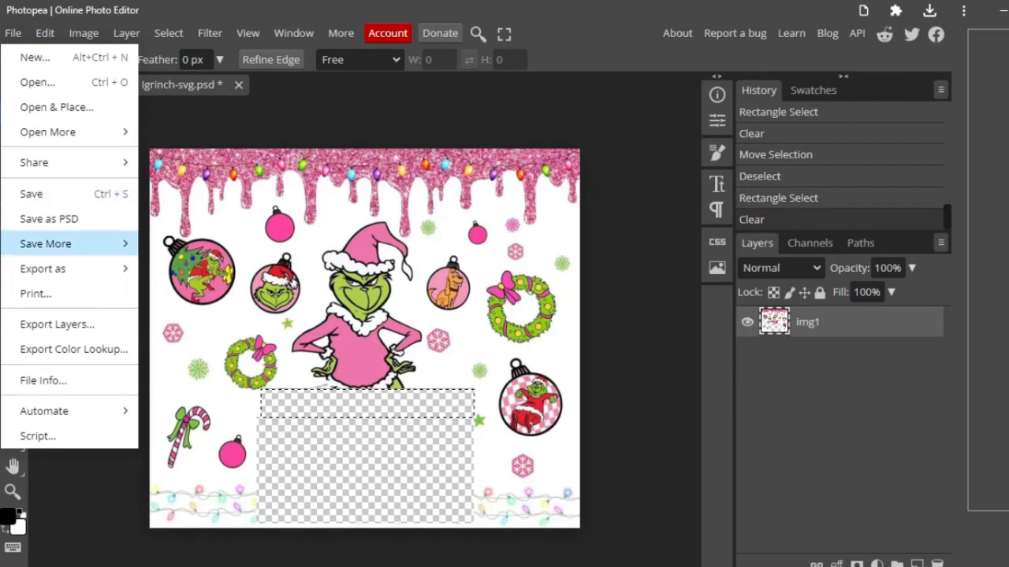
{"action": "left_click", "coordinate": [43, 268]}
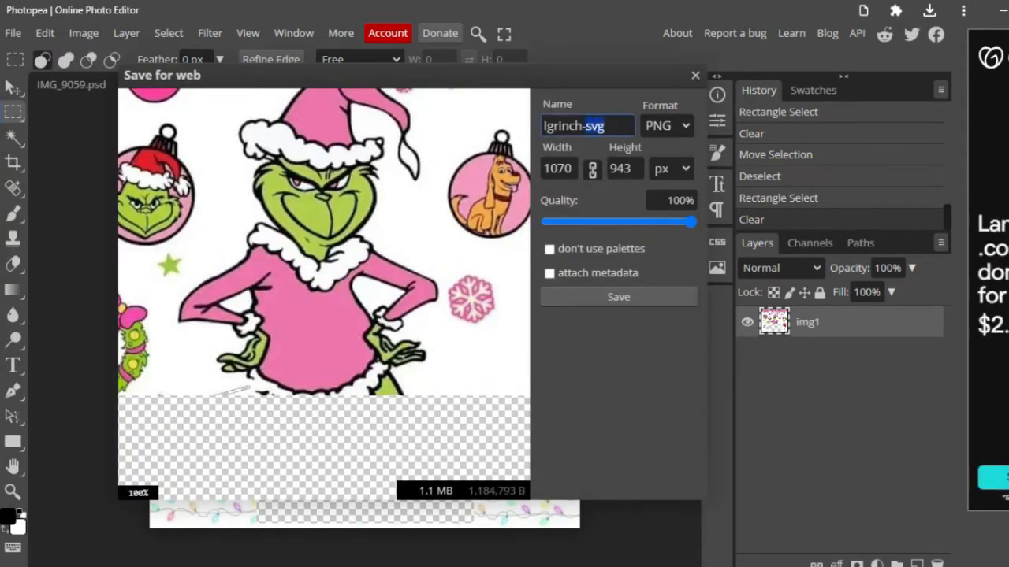
{"action": "type", "text": "Gr"}
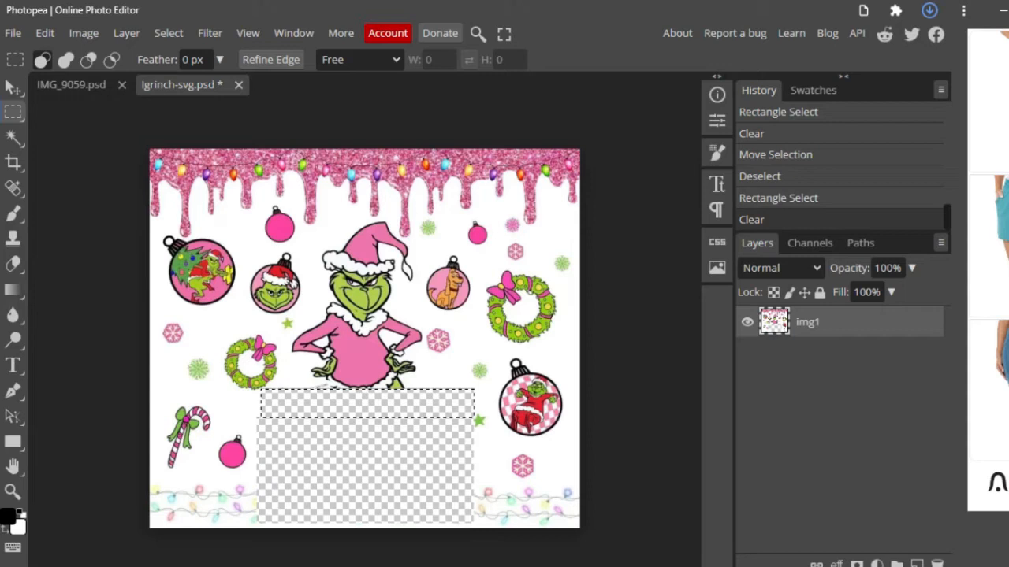
{"action": "left_click", "coordinate": [929, 9]}
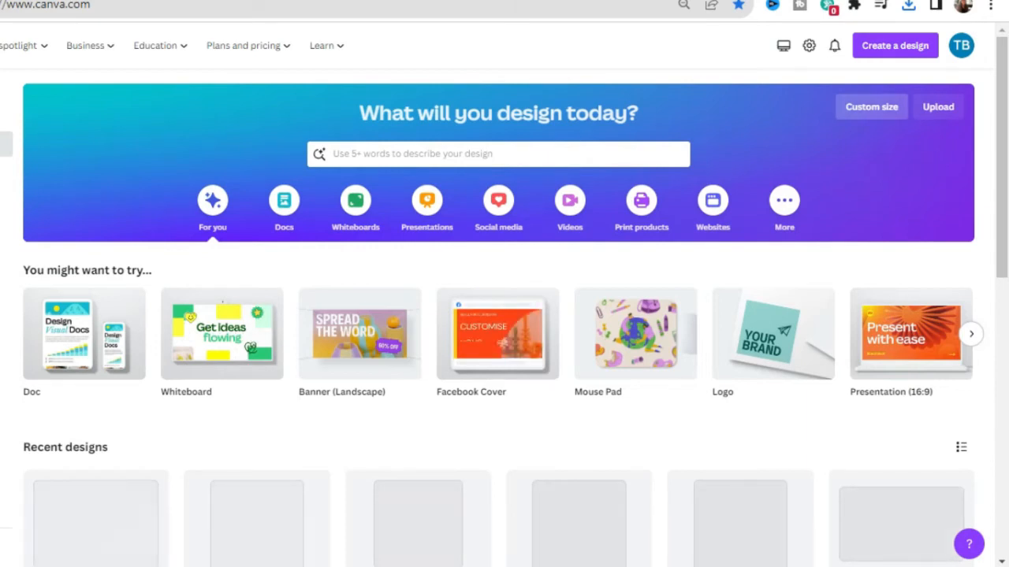
Create a new custom-size design of 8.6 × 9.6 inches
{"action": "left_click", "coordinate": [869, 107]}
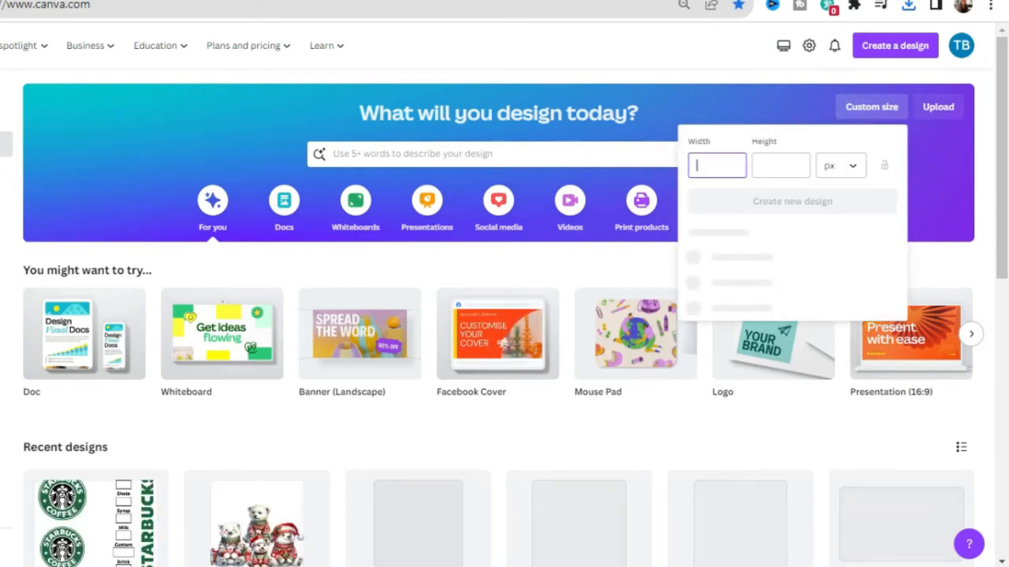
{"action": "left_click", "coordinate": [839, 166]}
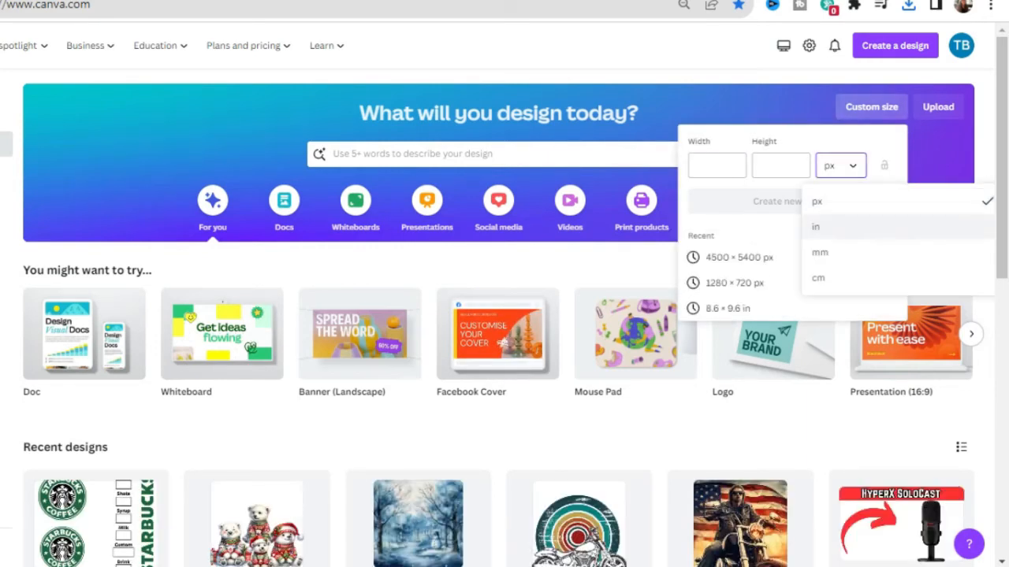
{"action": "left_click", "coordinate": [816, 227]}
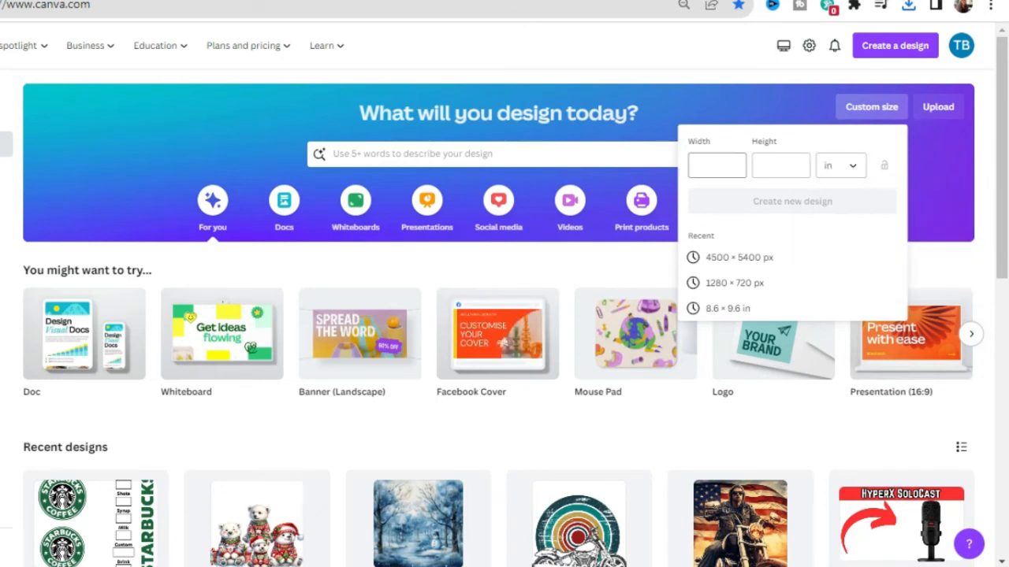
{"action": "type", "text": "8.6"}
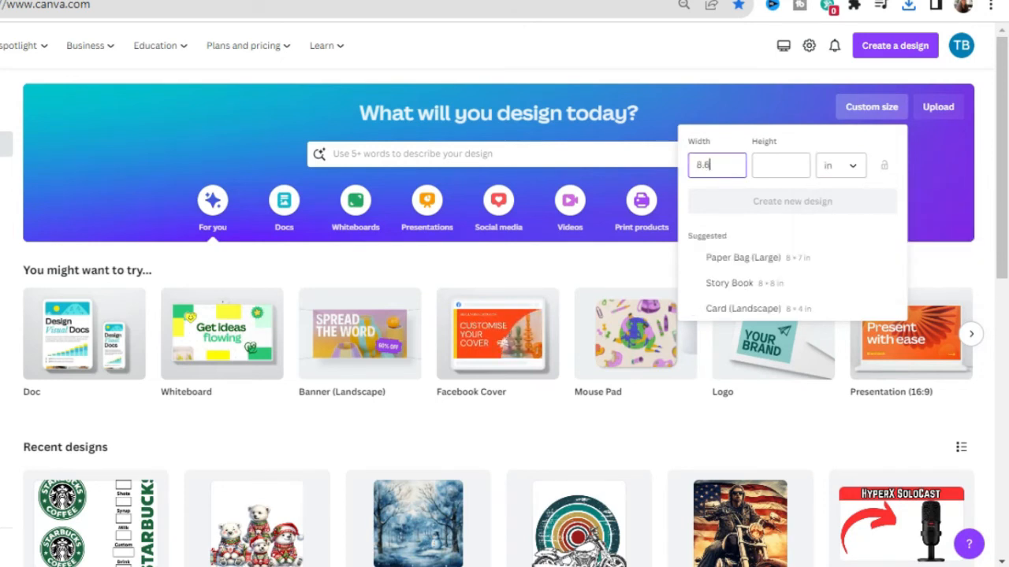
{"action": "type", "text": "9.6"}
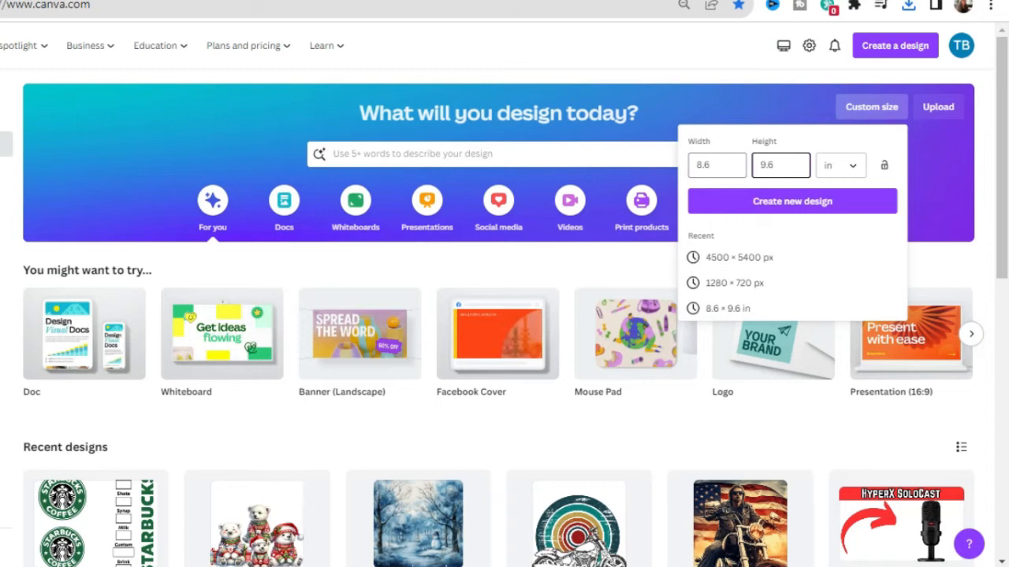
{"action": "left_click", "coordinate": [791, 202]}
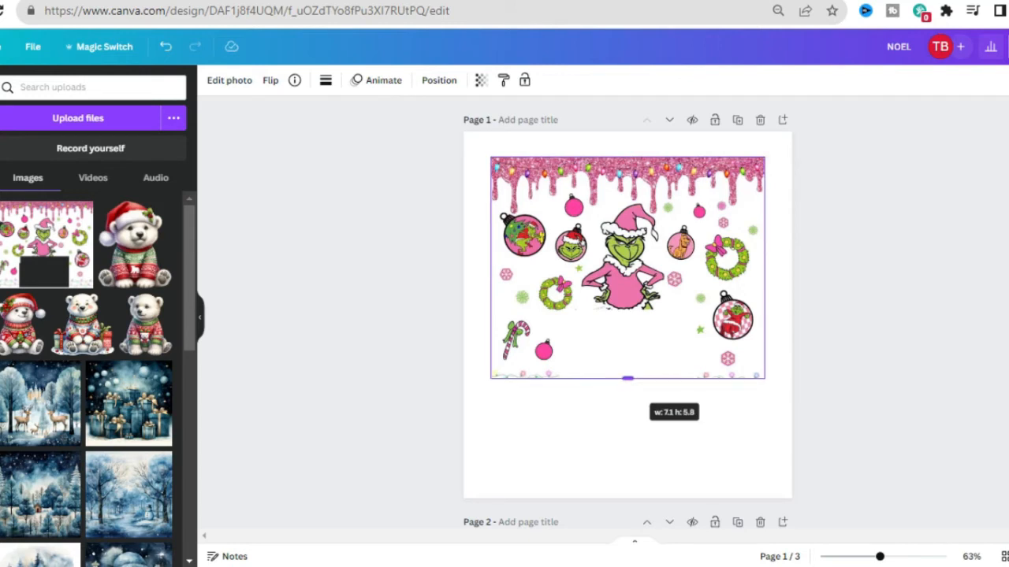
Enlarge the Grinch image to page width and crop the faded lights off its bottom
{"action": "left_click_drag", "start_coordinate": [627, 379], "coordinate": [627, 369]}
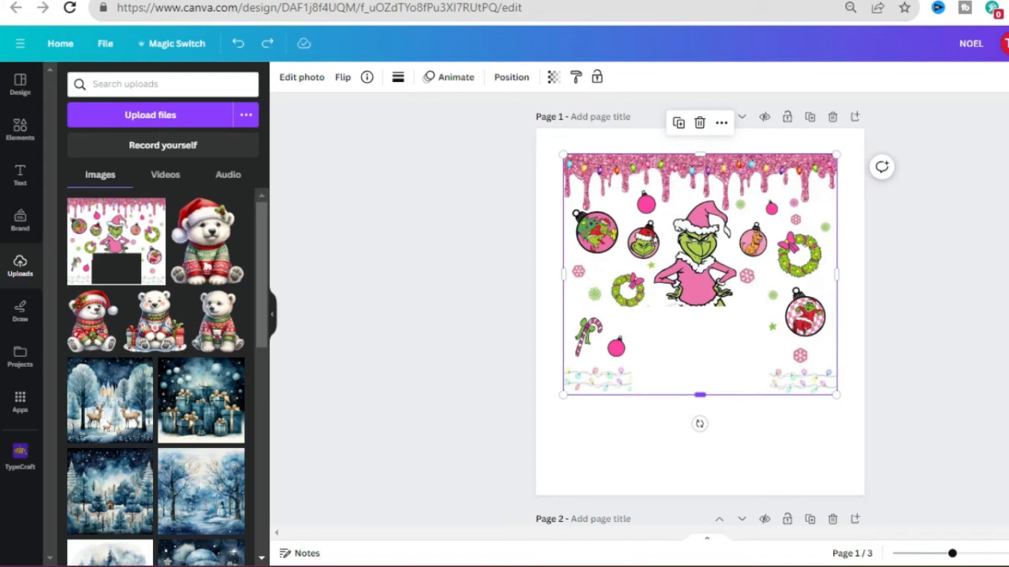
{"action": "left_click_drag", "start_coordinate": [699, 394], "coordinate": [700, 365]}
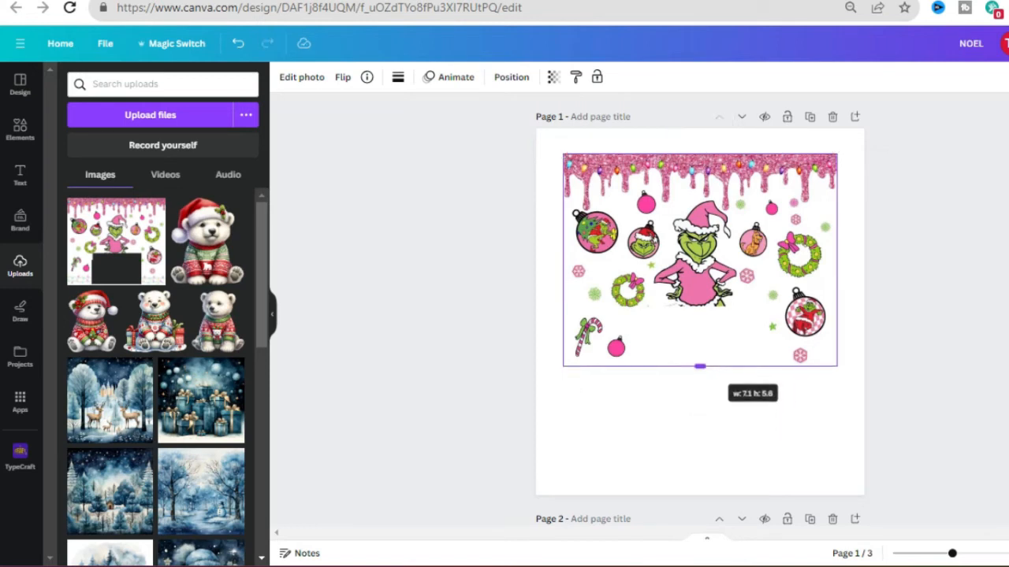
{"action": "left_click", "coordinate": [700, 260]}
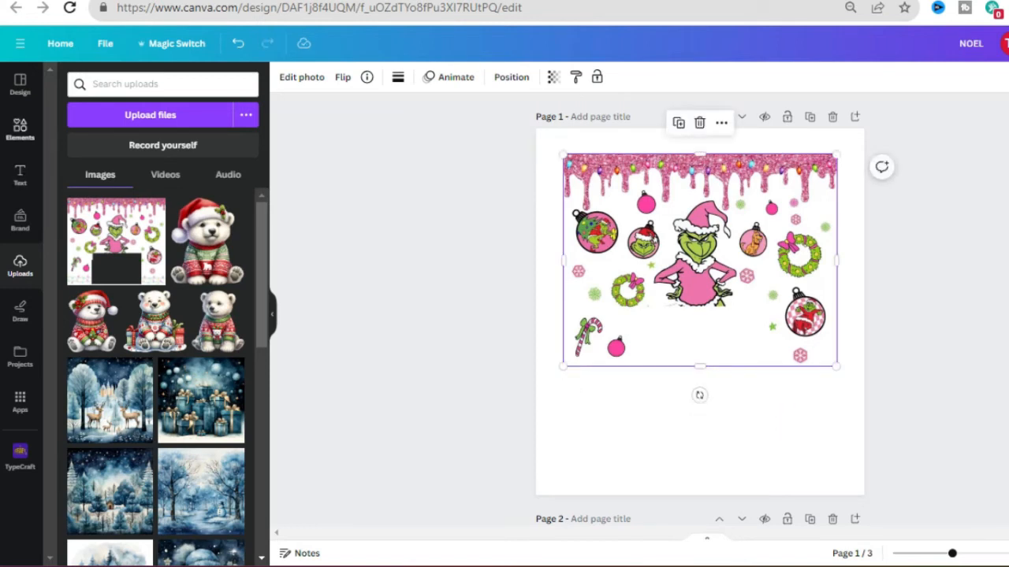
{"action": "left_click", "coordinate": [19, 129]}
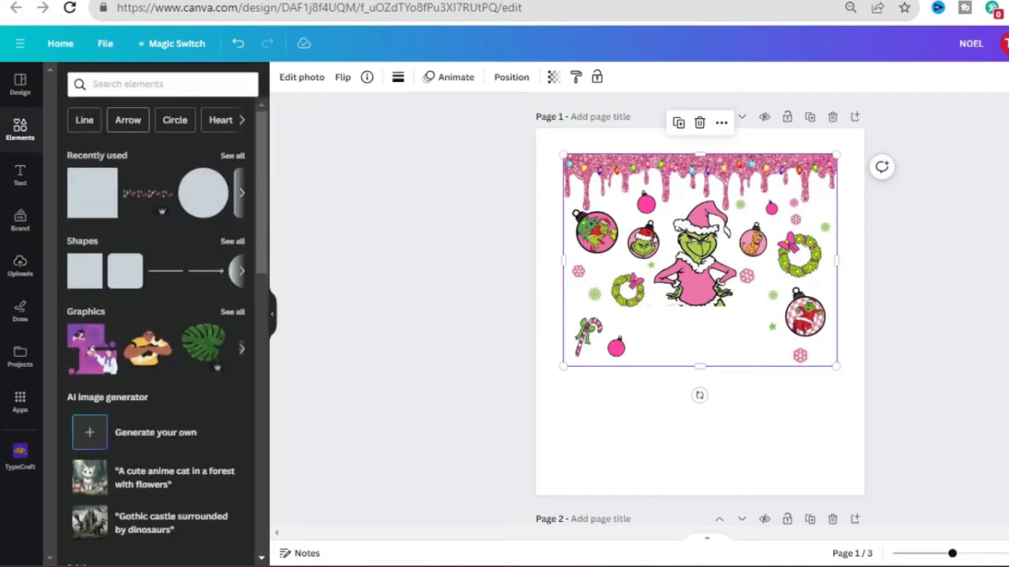
Search Elements for Christmas lights and add the colourful lights string graphic along the bottom
{"action": "type", "text": "CHRISTMAS LIGHTS"}
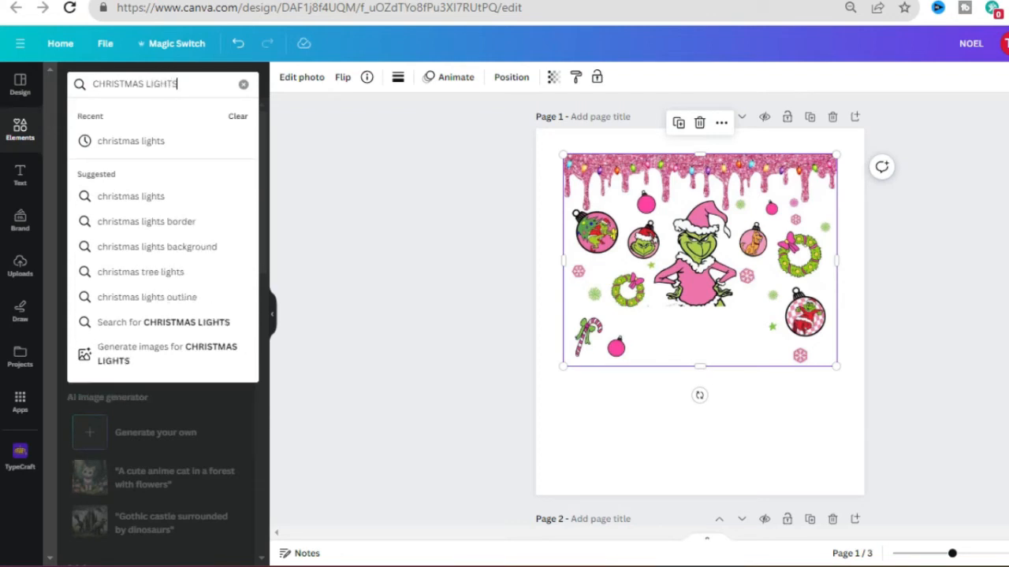
{"action": "key", "text": "Enter"}
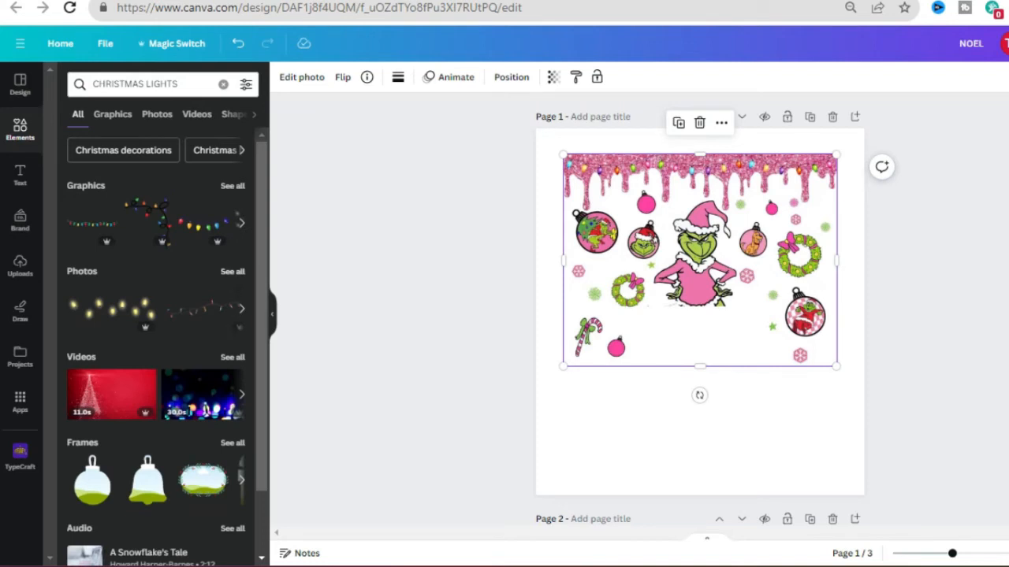
{"action": "left_click", "coordinate": [158, 113]}
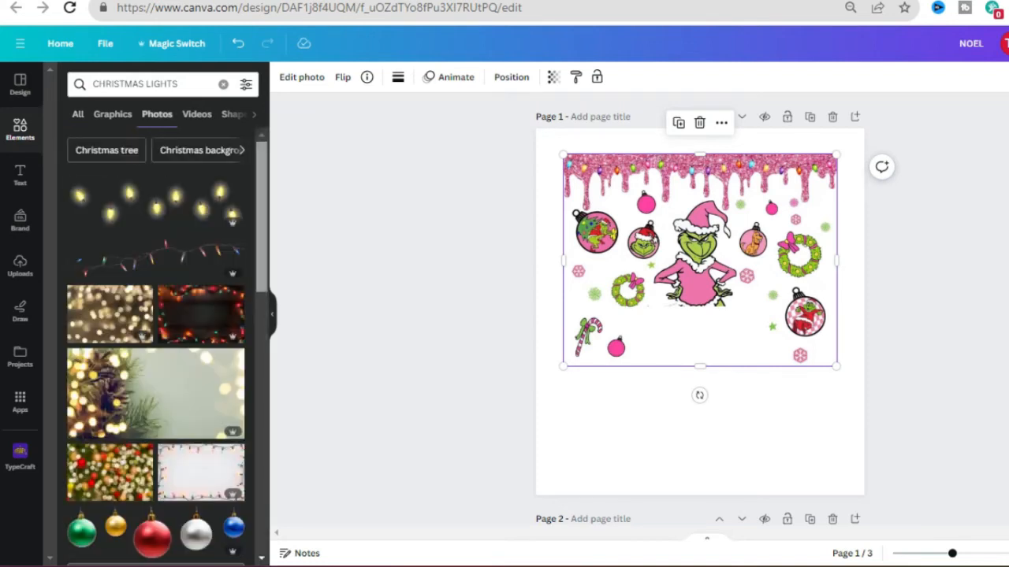
{"action": "left_click", "coordinate": [113, 114]}
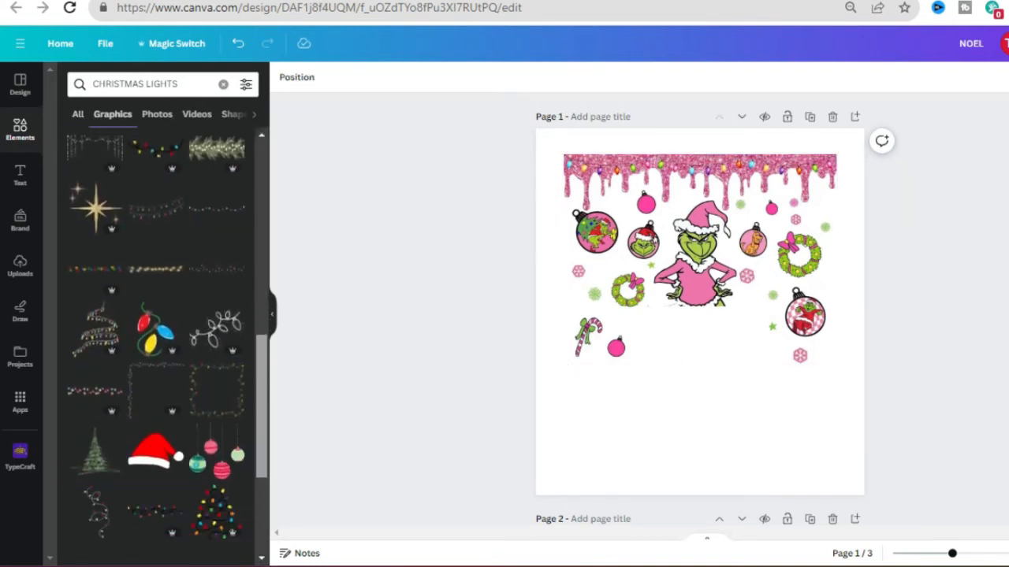
{"action": "scroll", "scroll_direction": "down", "scroll_amount": 3}
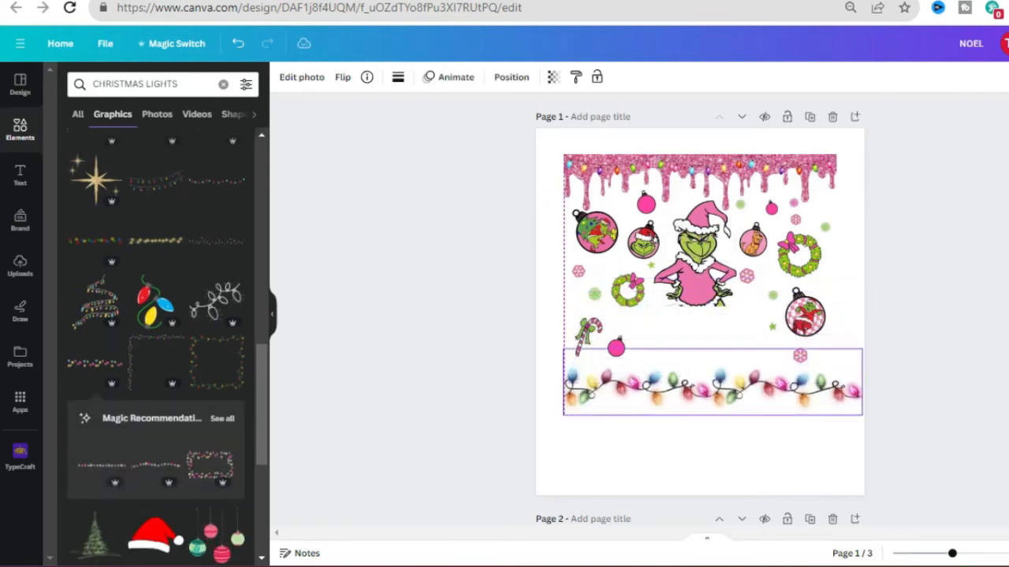
{"action": "left_click", "coordinate": [709, 386]}
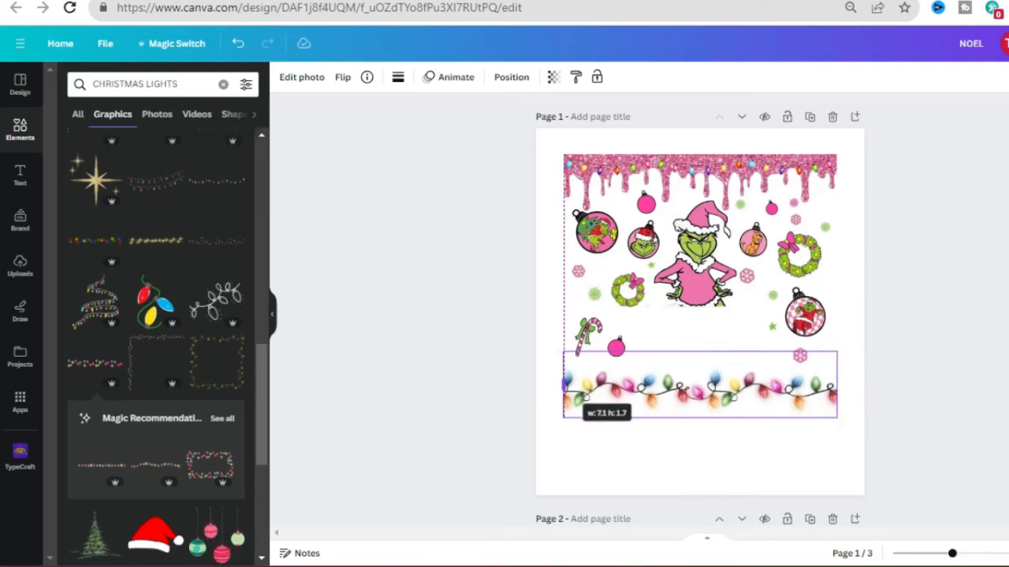
{"action": "left_click", "coordinate": [700, 386]}
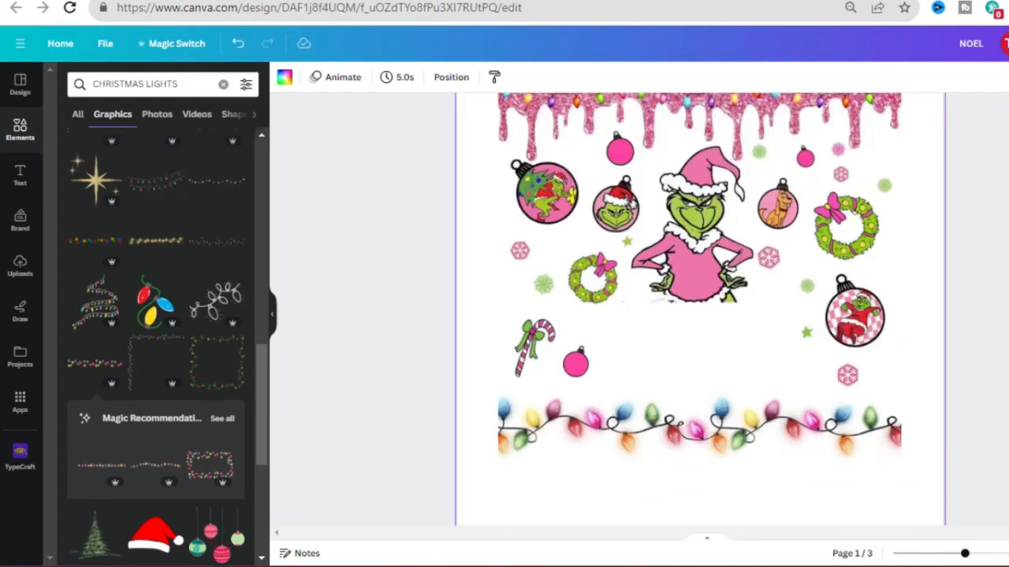
Position the lights at the bottom edge, group them with the Grinch image, and add a heading text box
{"action": "left_click", "coordinate": [700, 239]}
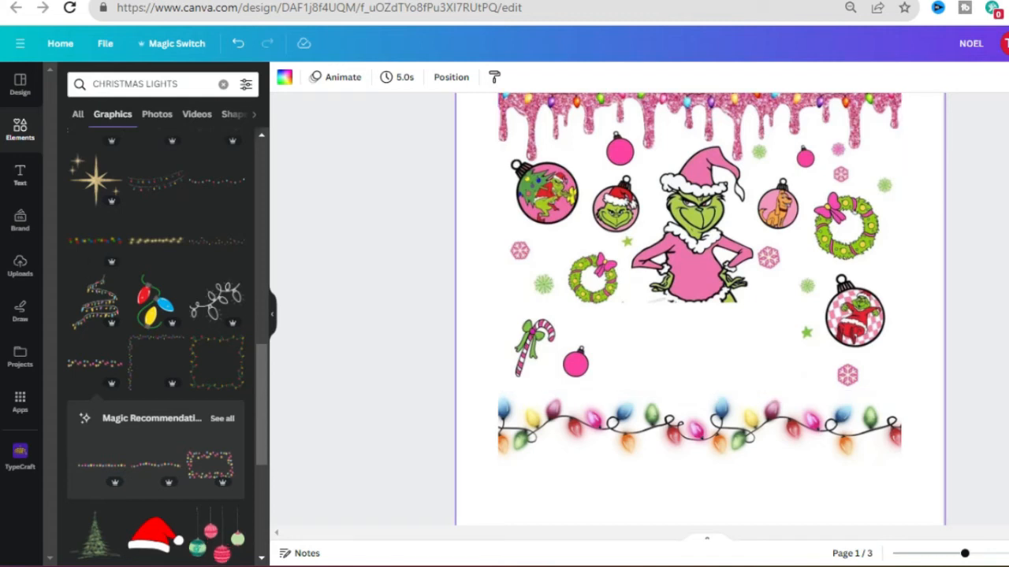
{"action": "left_click", "coordinate": [223, 85]}
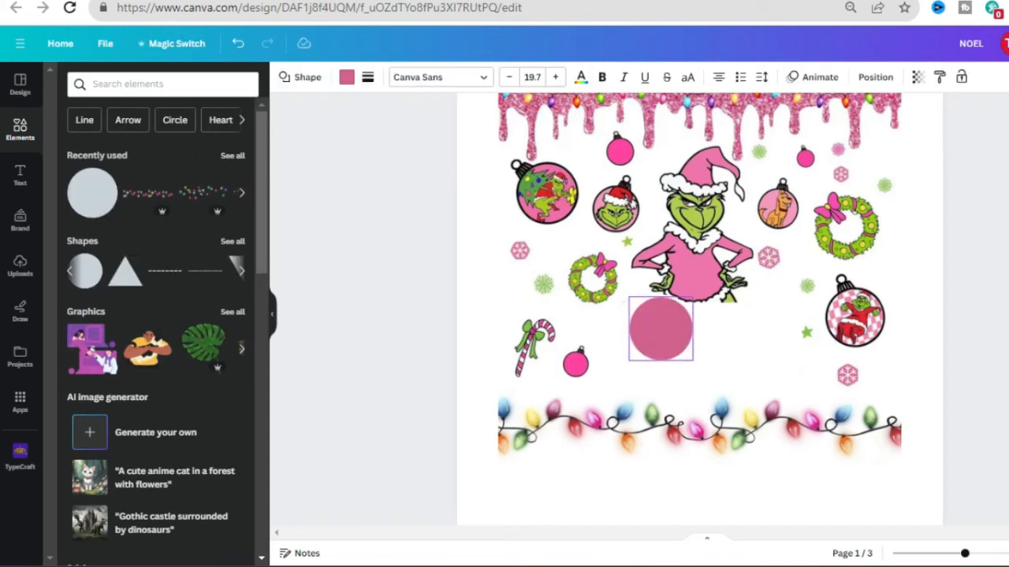
{"action": "left_click", "coordinate": [661, 330]}
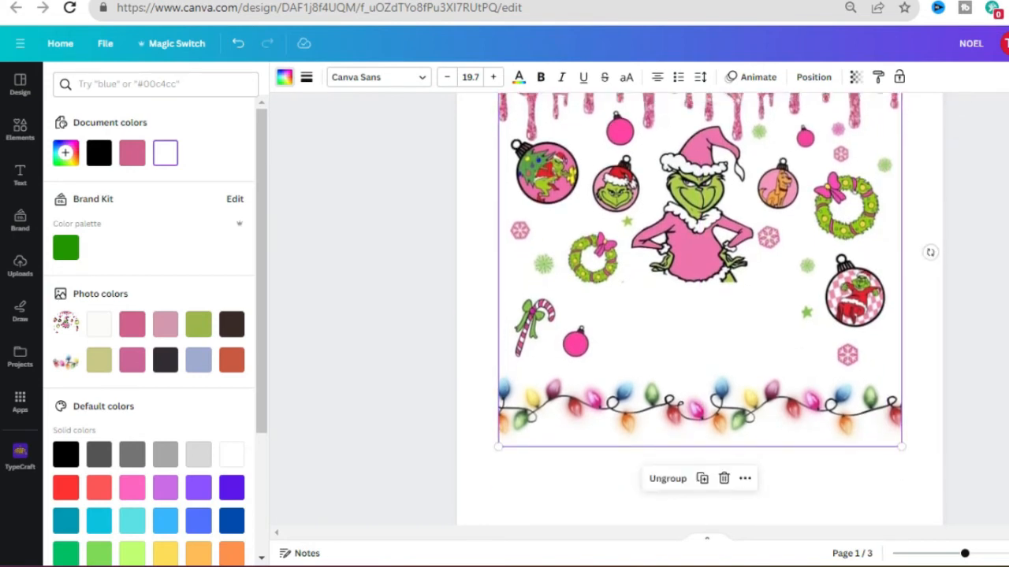
{"action": "left_click", "coordinate": [19, 129]}
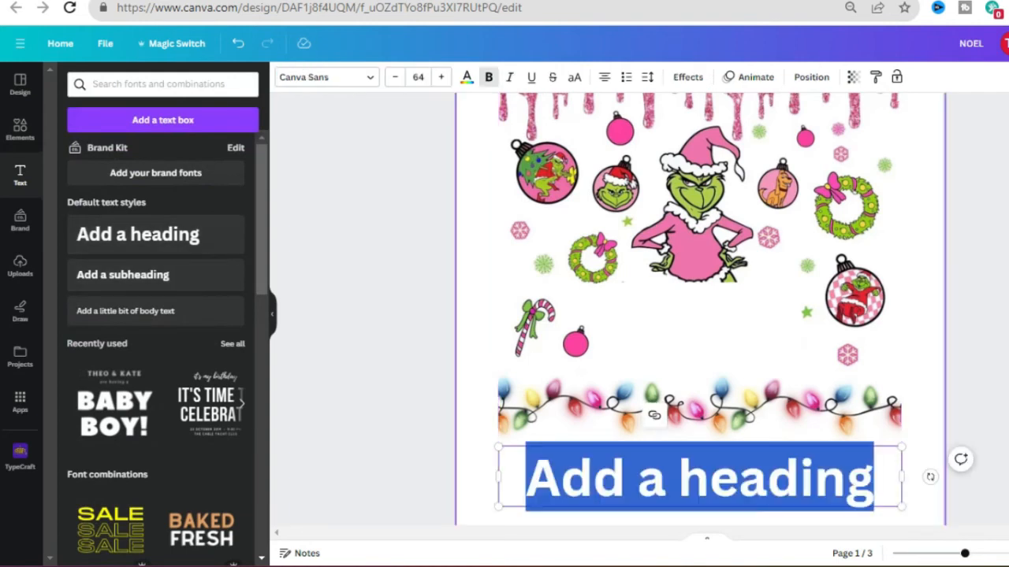
Set the heading to NOEL in the Grinched font and move it between the Grinch and the lights
{"action": "type", "text": "NOEL"}
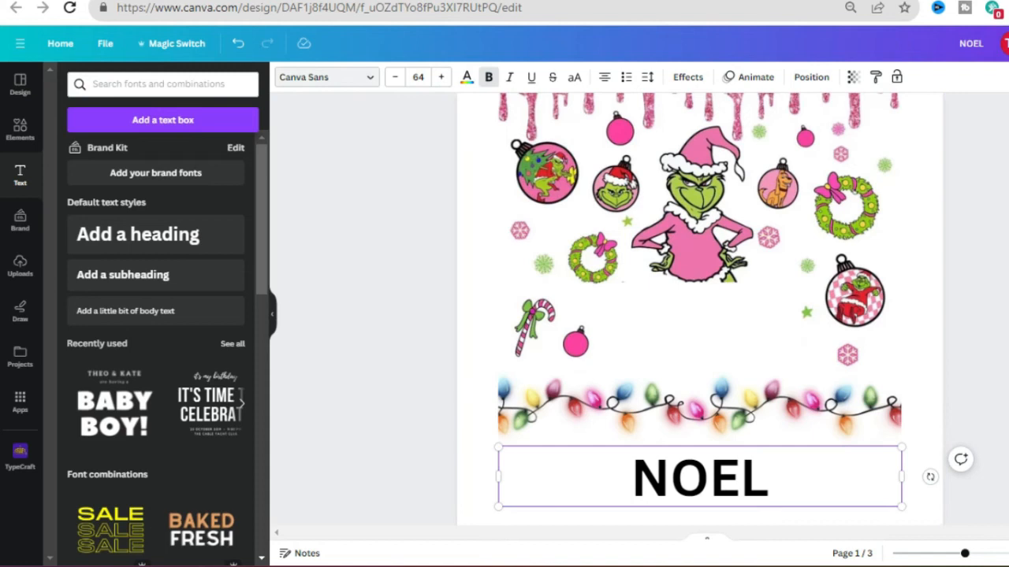
{"action": "left_click", "coordinate": [325, 75]}
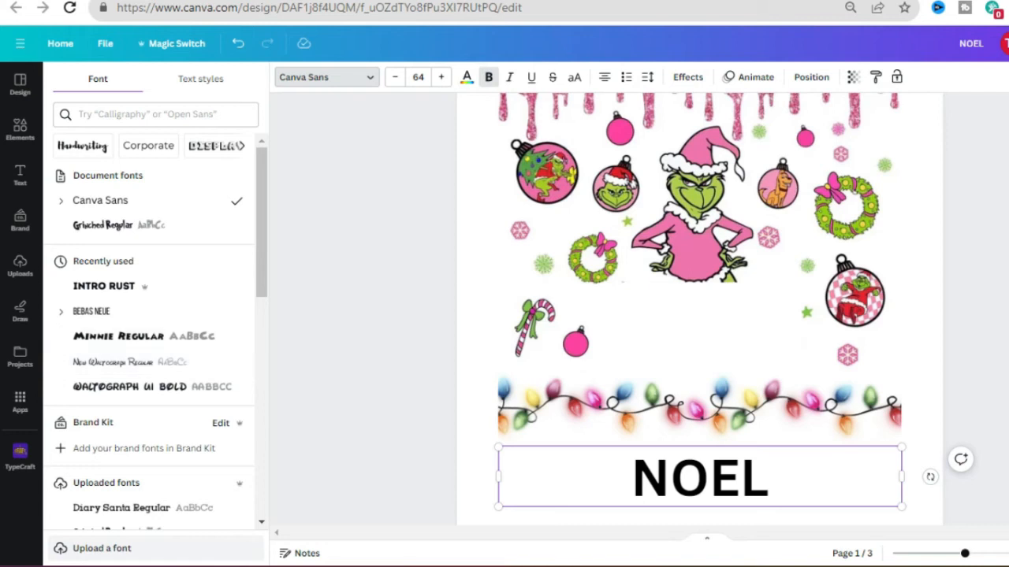
{"action": "left_click", "coordinate": [103, 224]}
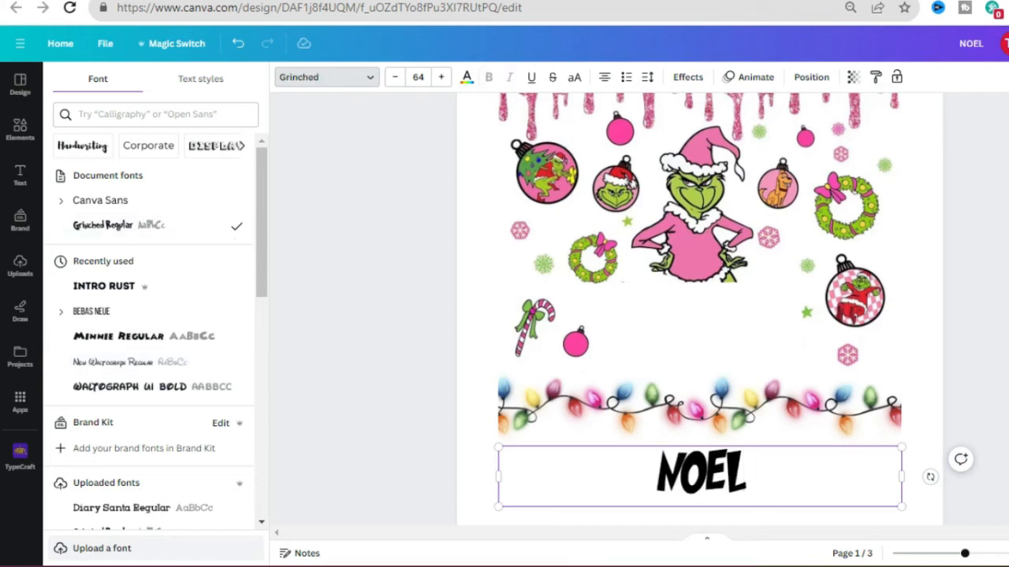
{"action": "left_click_drag", "start_coordinate": [700, 473], "coordinate": [706, 323]}
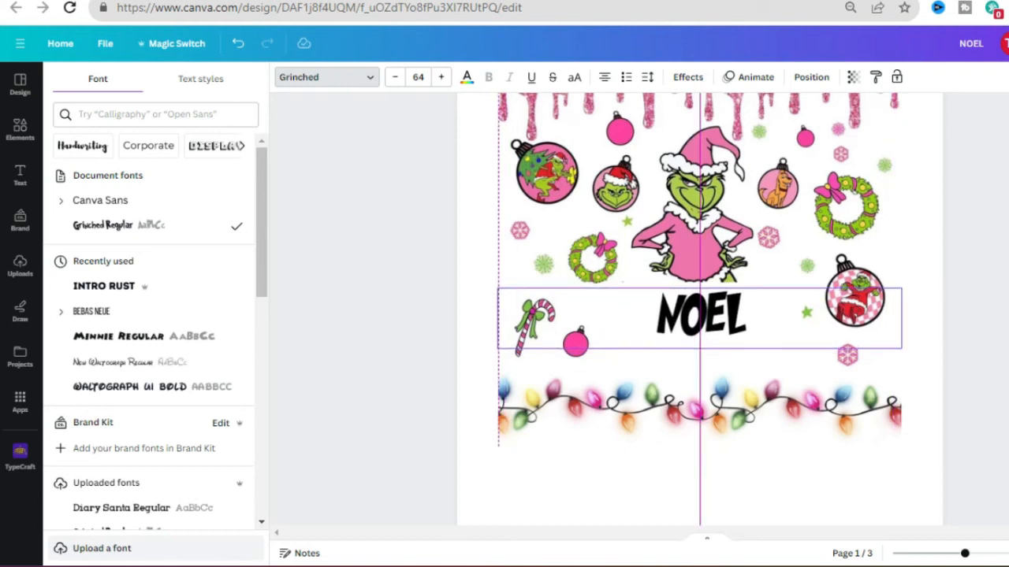
Colour the NOEL text pink, then group it with the Grinch image and lights border
{"action": "left_click", "coordinate": [700, 314]}
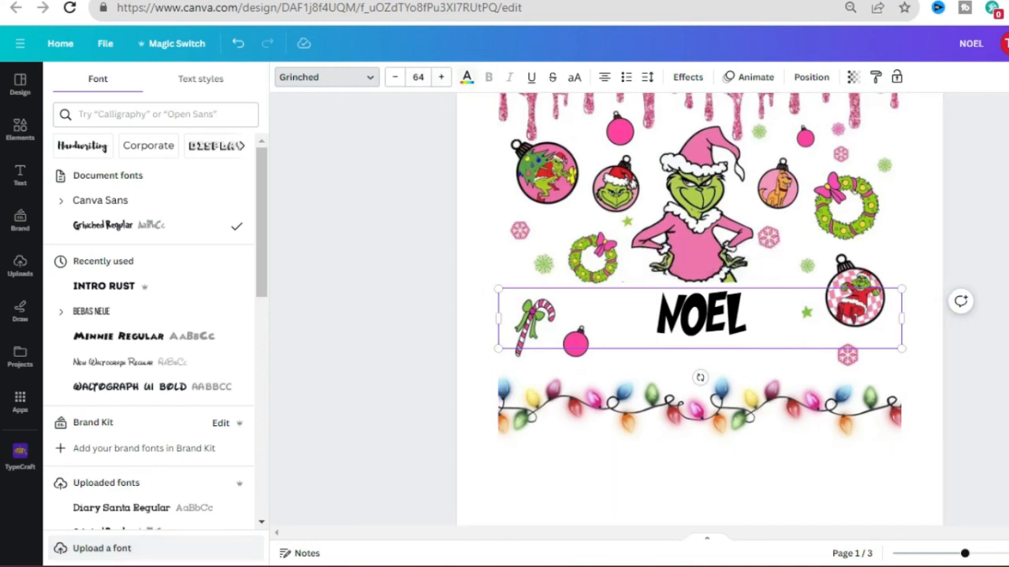
{"action": "left_click", "coordinate": [466, 75]}
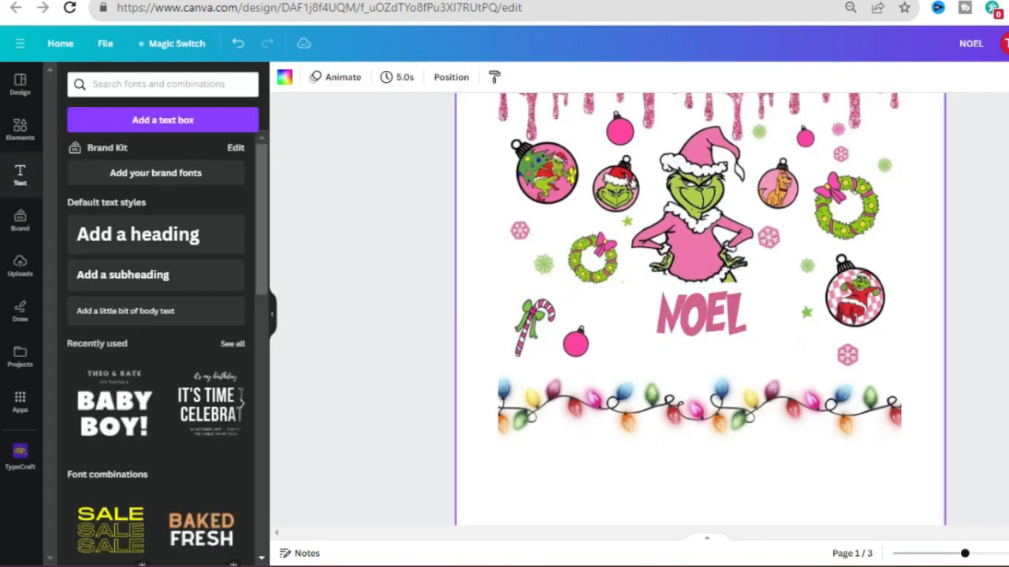
{"action": "left_click", "coordinate": [700, 314]}
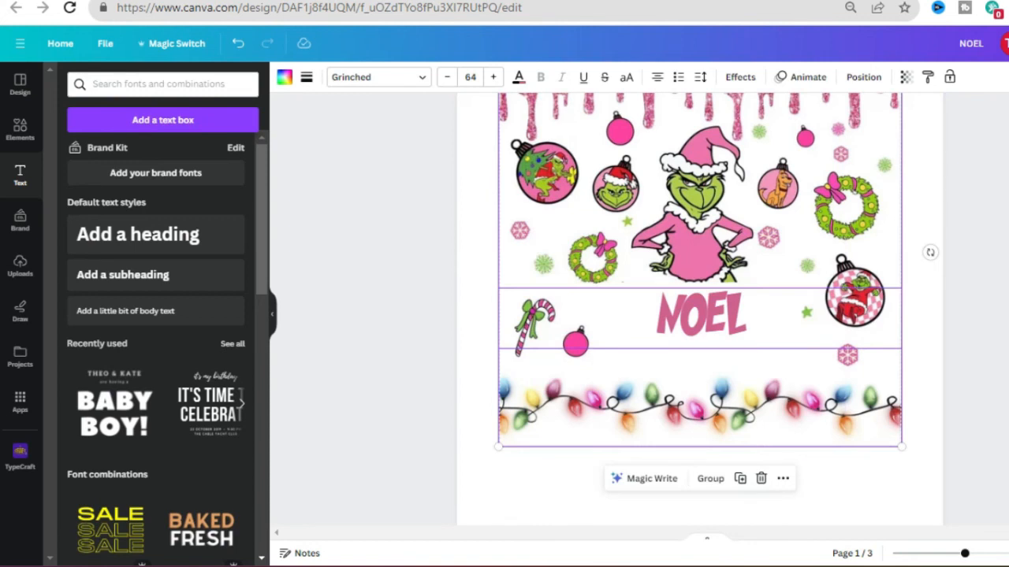
{"action": "left_click", "coordinate": [710, 479]}
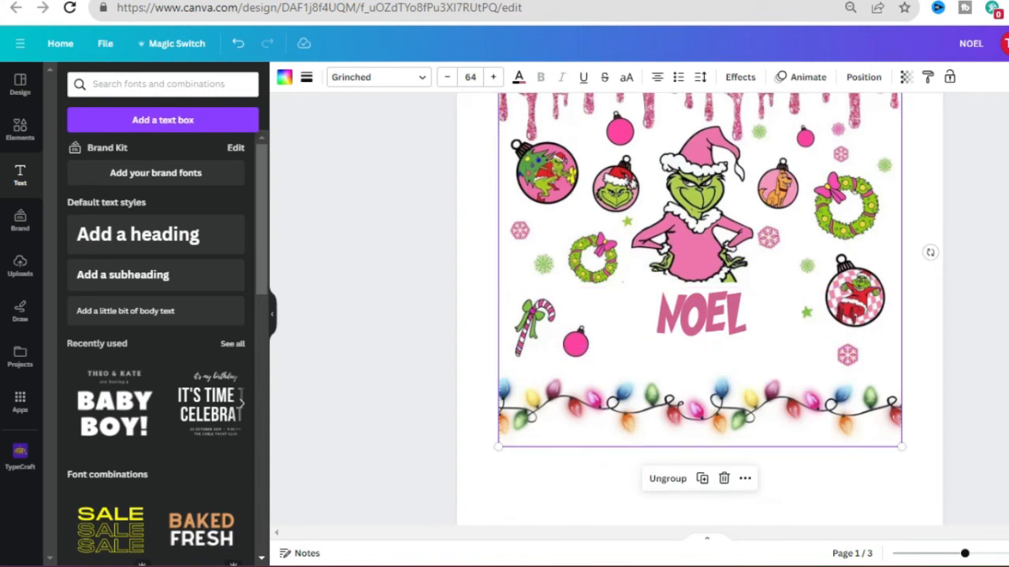